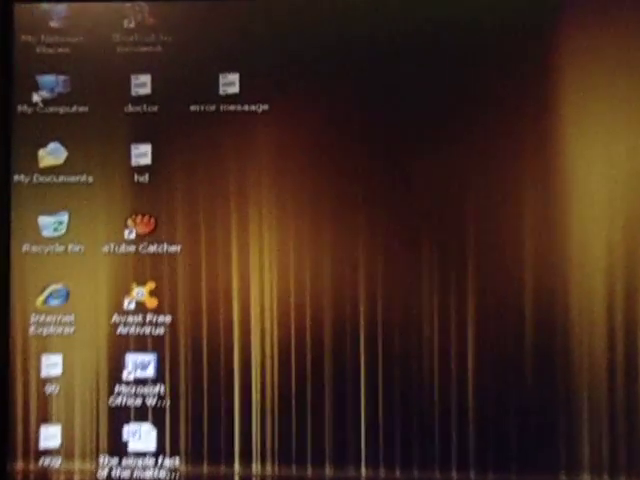
Open My Computer from the desktop to list the hard disk drives
double_click(55, 85)
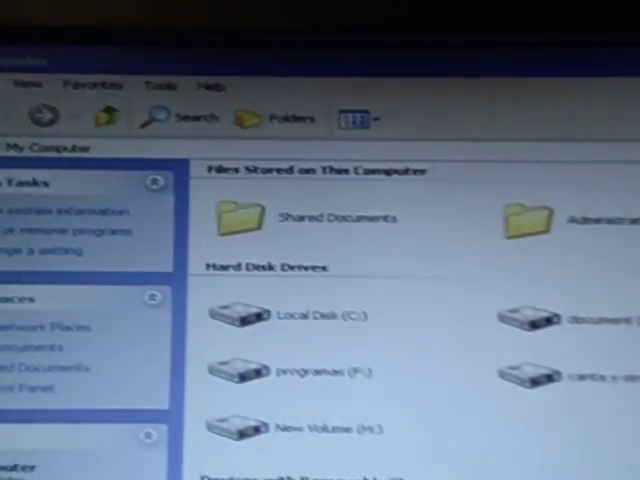
scroll("down", 3)
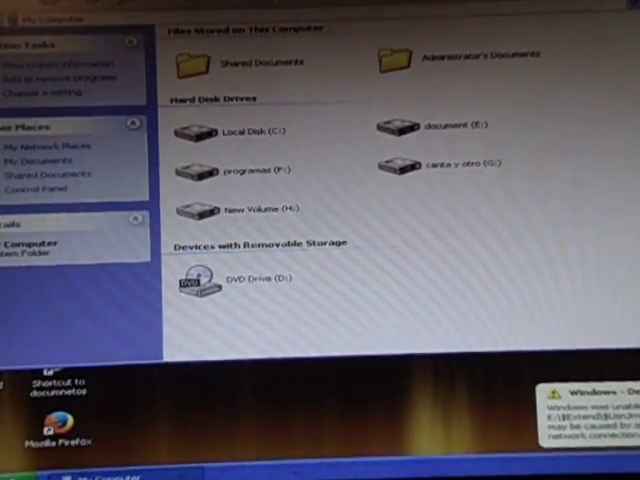
mouse_move(290, 133)
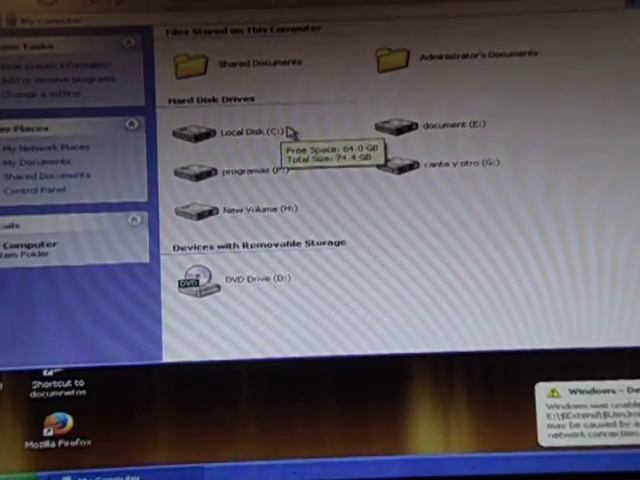
View details of Local Disk (C:), New Volume (H:) and document (E:), then select document (E:)
left_click(245, 132)
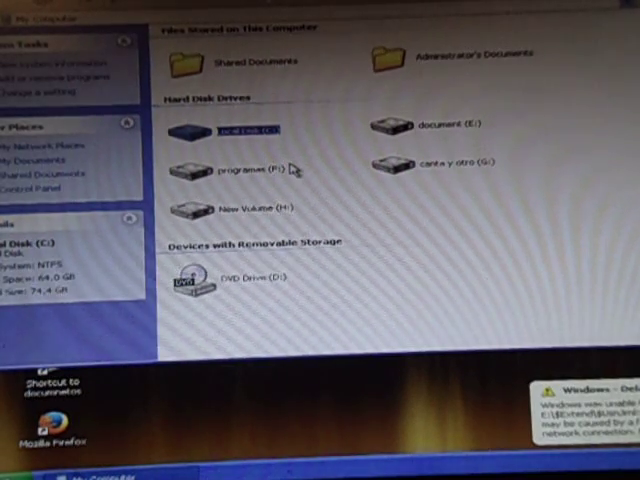
left_click(250, 167)
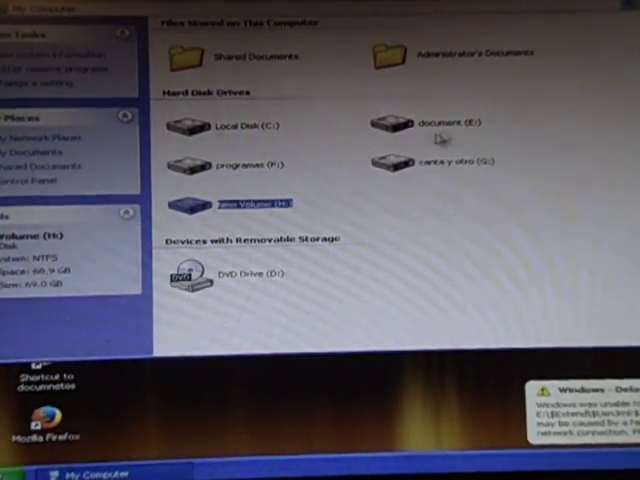
left_click(450, 122)
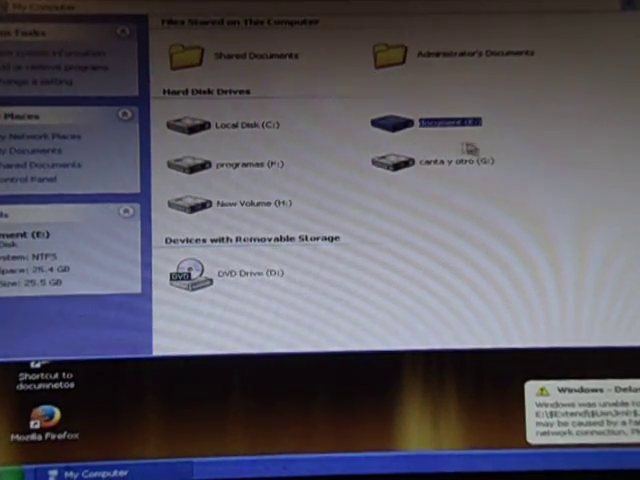
left_click(455, 161)
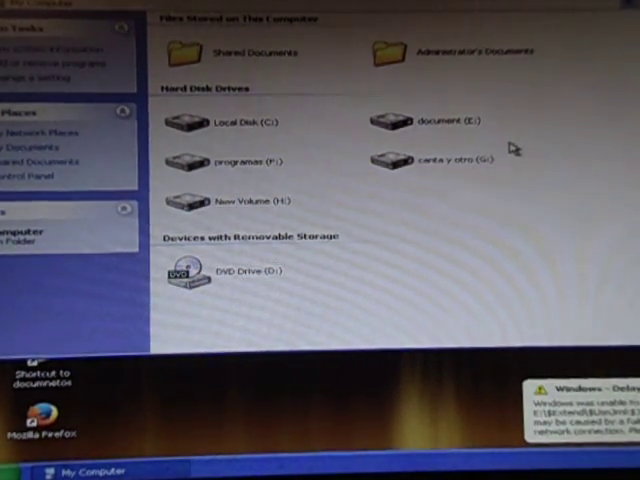
mouse_move(548, 123)
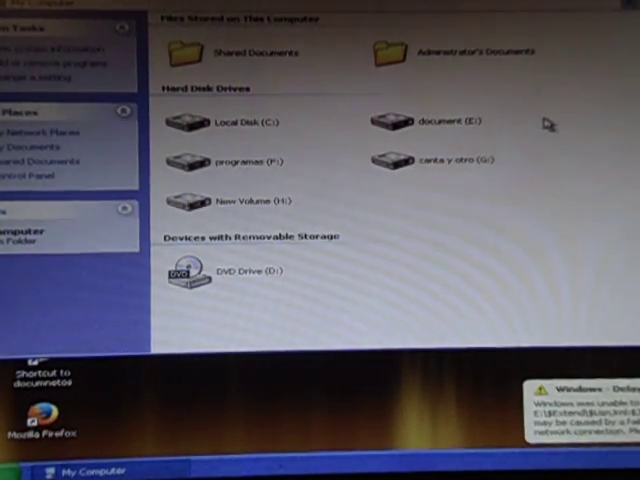
mouse_move(508, 125)
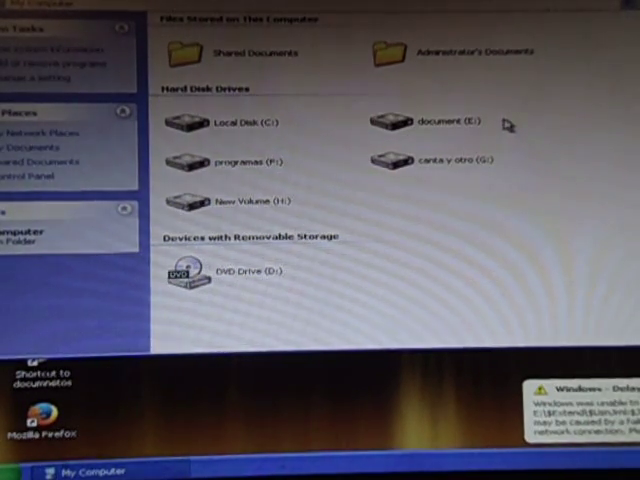
mouse_move(490, 125)
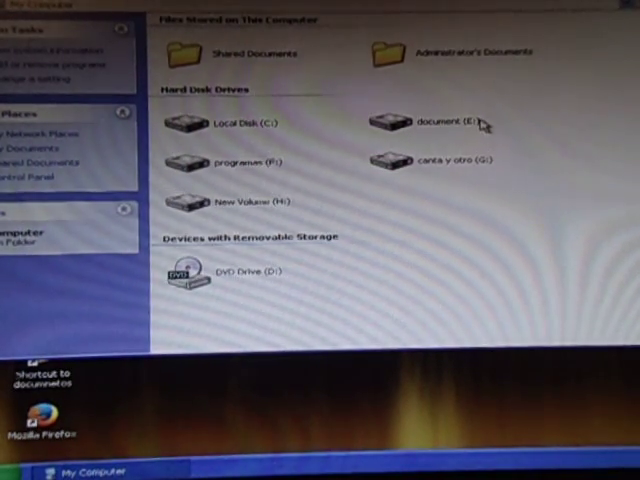
mouse_move(475, 125)
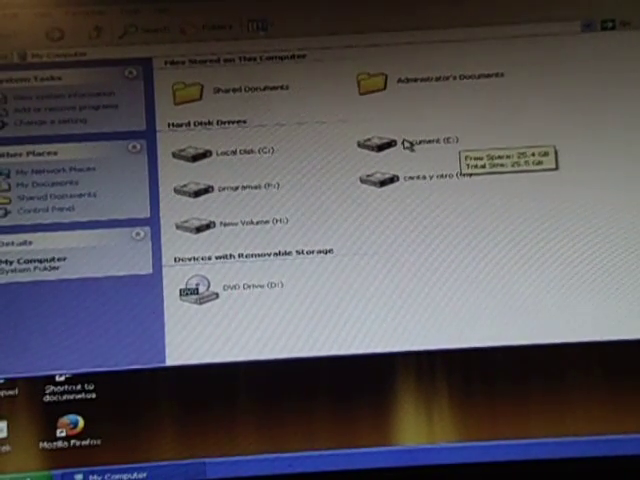
left_click(415, 139)
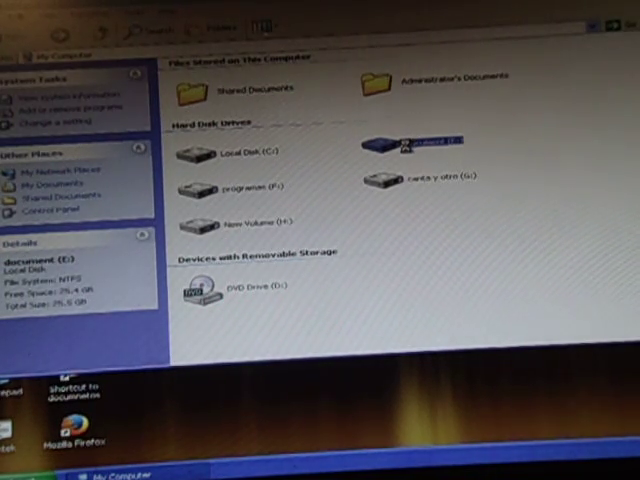
Open the Properties of the document (E:) drive from its context menu
right_click(410, 138)
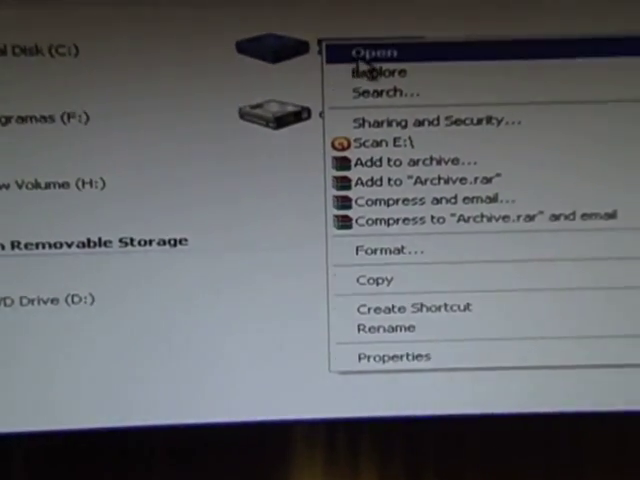
mouse_move(410, 178)
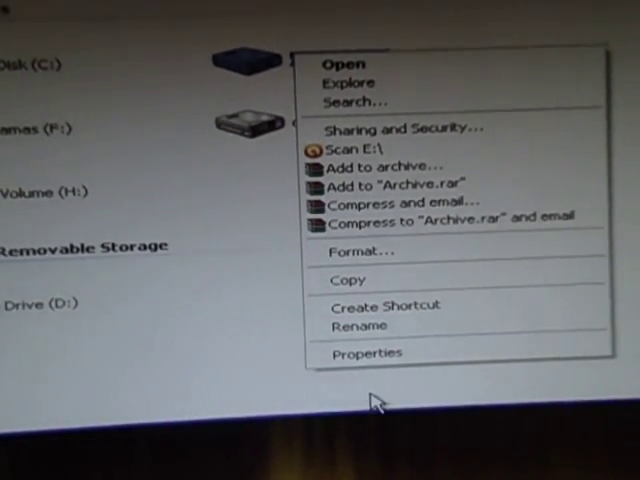
left_click(368, 353)
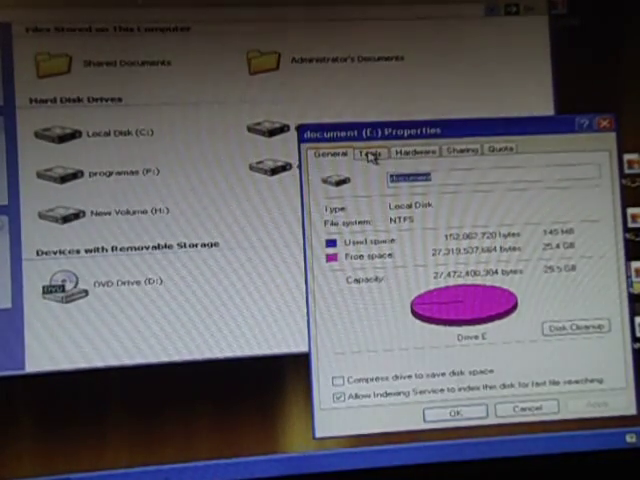
Bring up Check Disk for drive E from the Tools tab with both options ticked
left_click(368, 152)
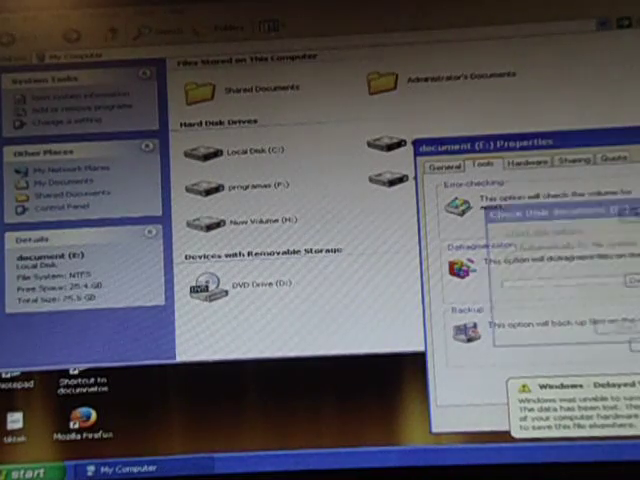
left_click(530, 213)
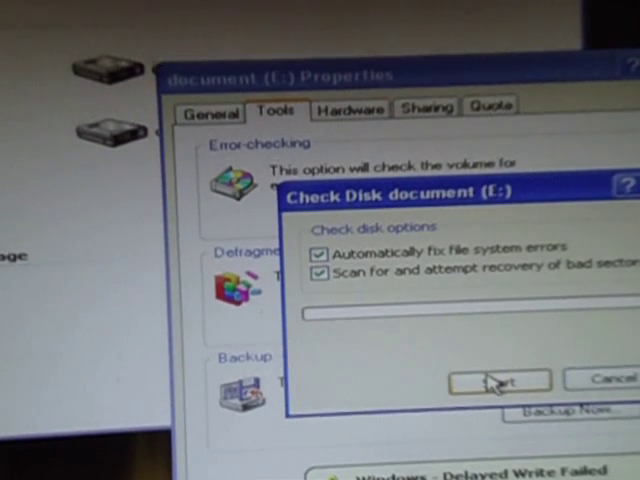
Start the disk check on drive E, which Windows reports it cannot complete
left_click(497, 380)
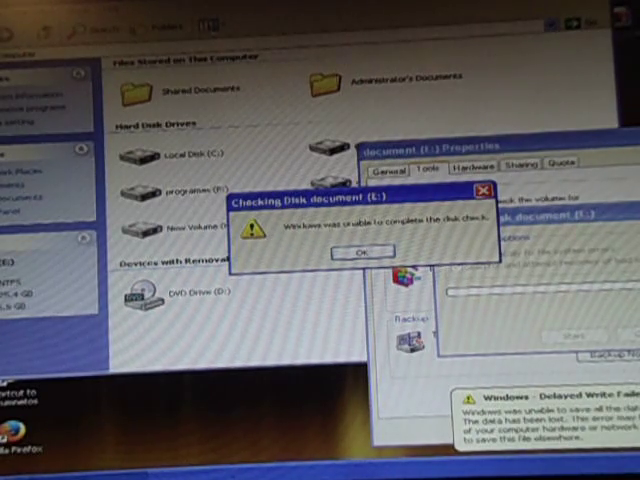
Dismiss the Checking Disk result message with OK
left_click(360, 250)
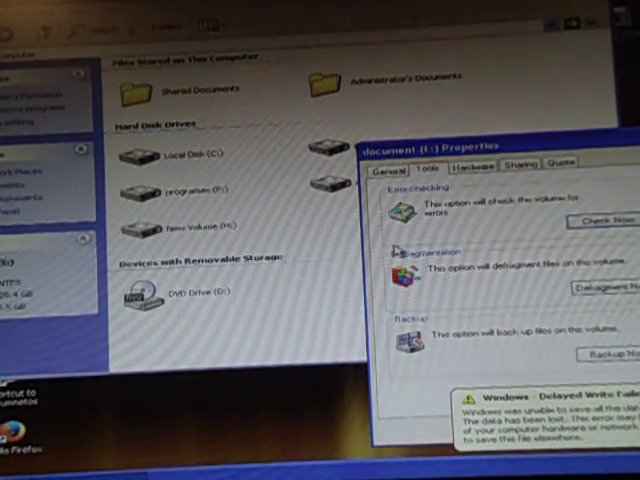
mouse_move(475, 228)
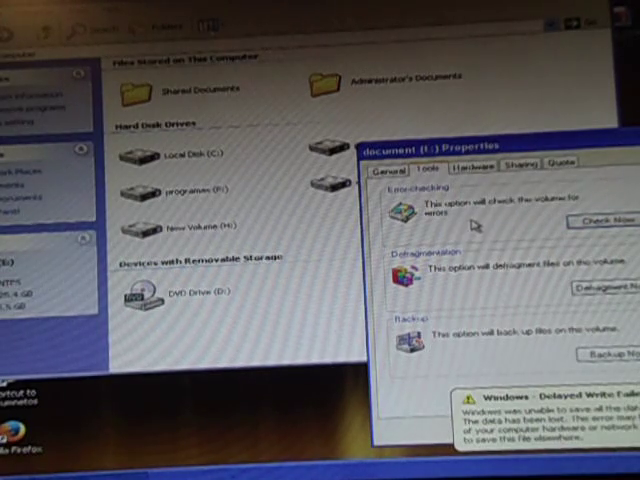